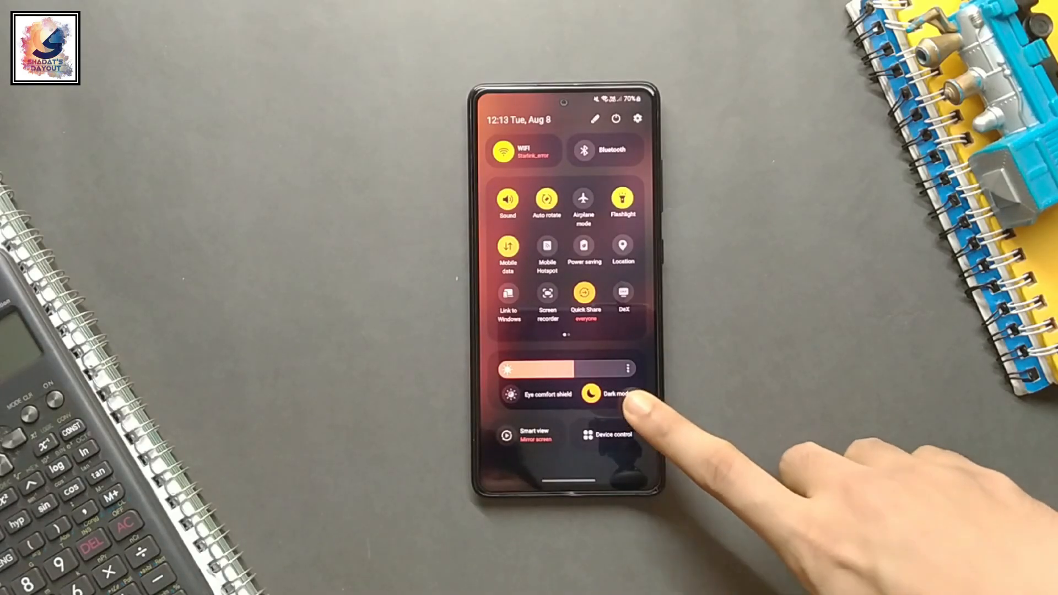
pyautogui.moveTo(641, 418)
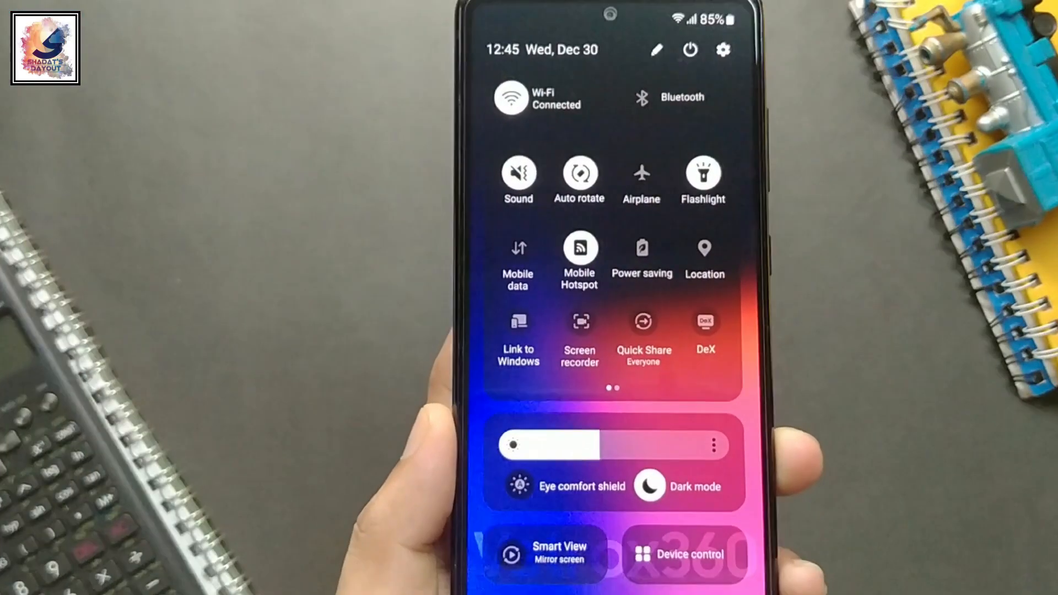
pyautogui.scroll(-3)
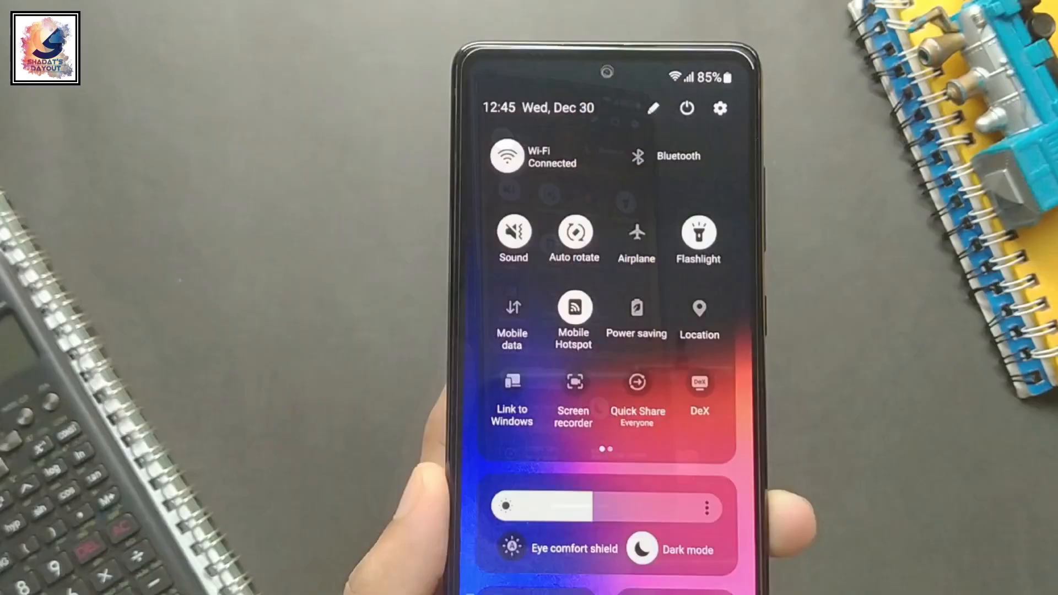
pyautogui.scroll(-3)
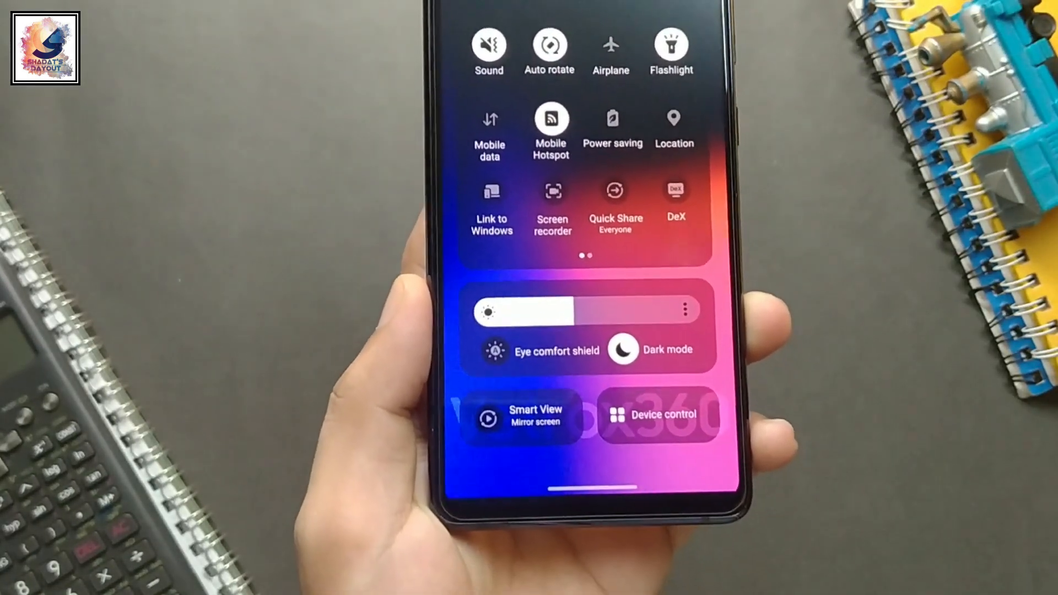